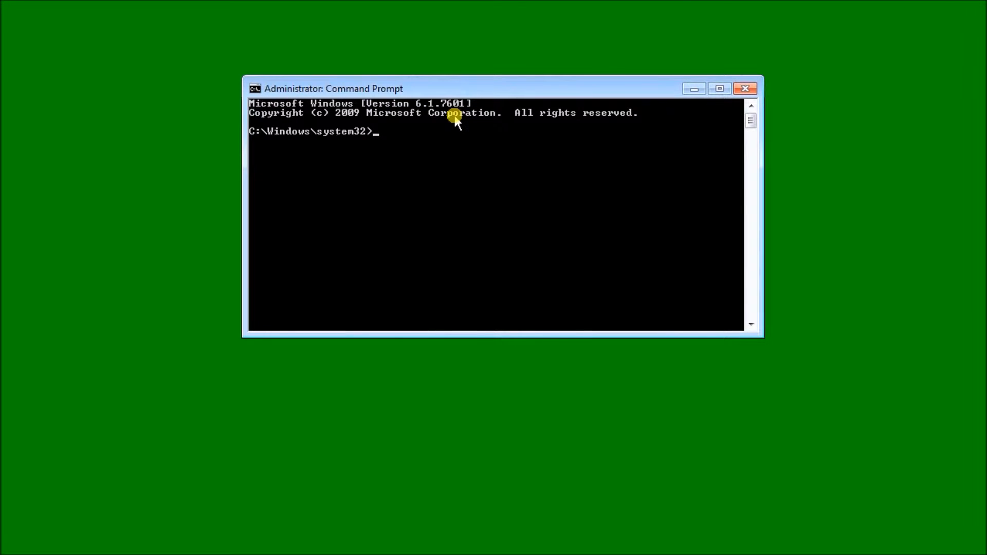
Register netcomm.ocx with regsvr32 from the root directory and close the success message.
type("cd\\")
type("re")
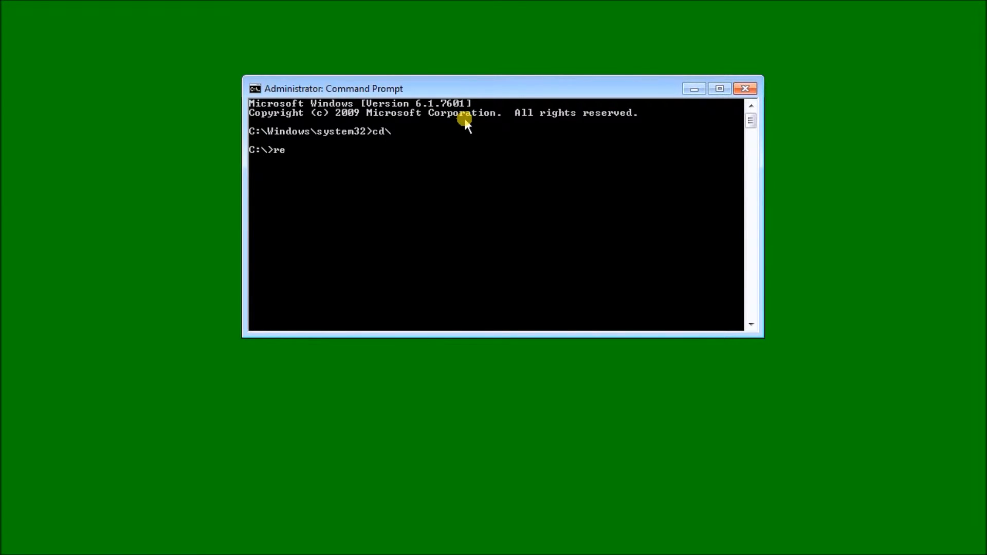
type("gsvr32 n")
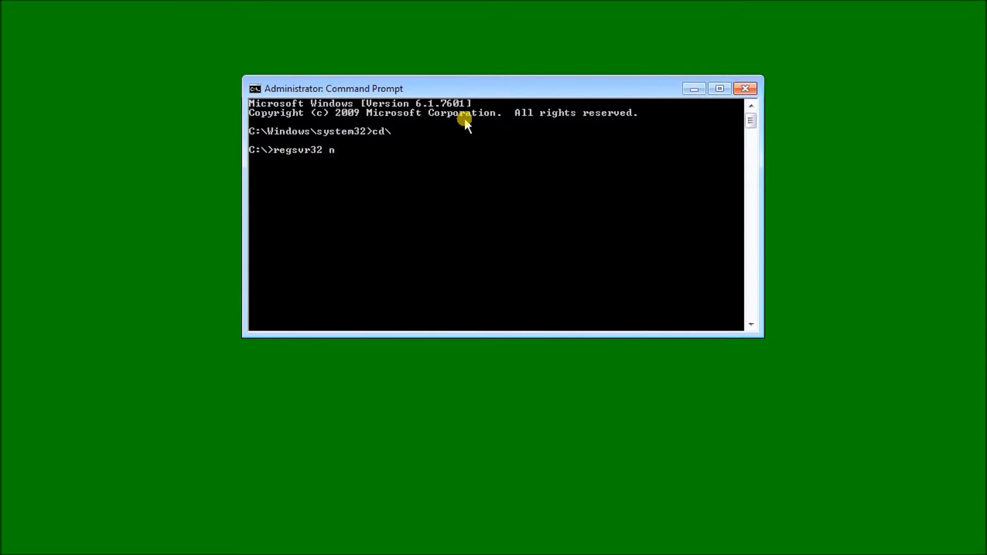
type("etcomm")
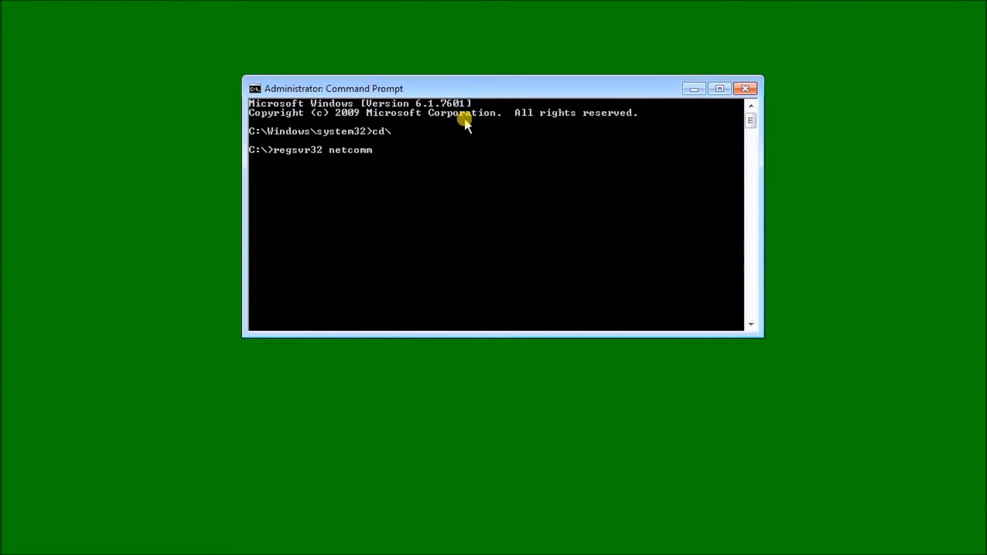
type(".ocx")
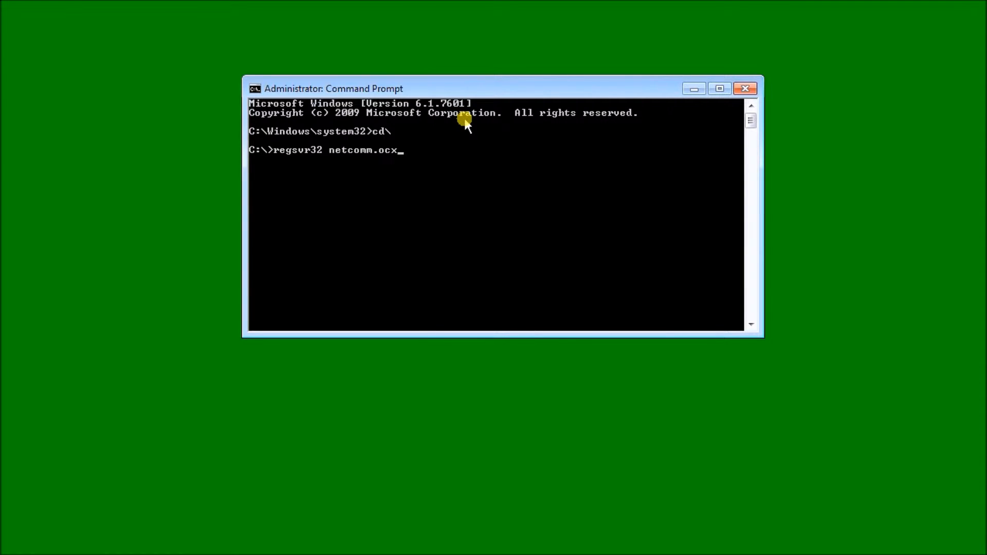
key("Enter")
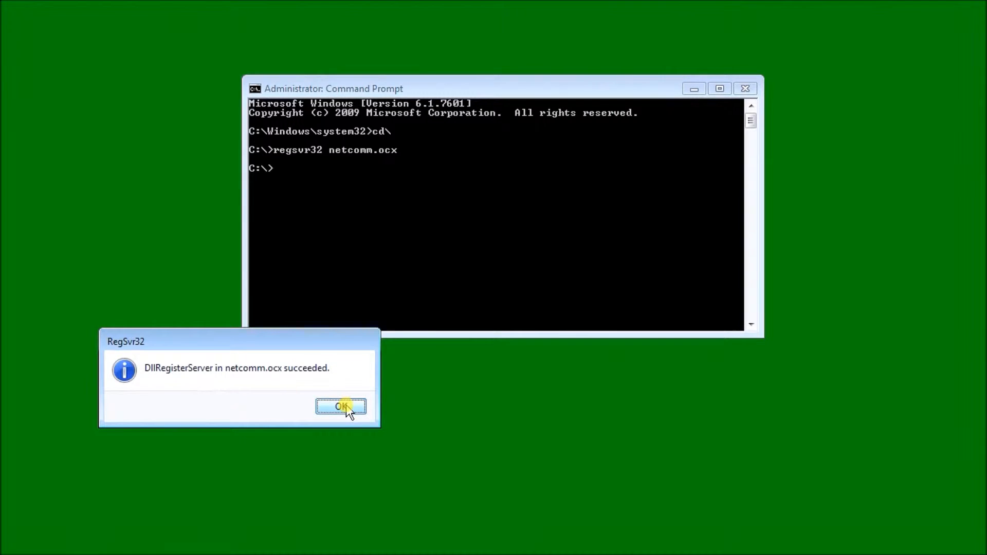
left_click(340, 406)
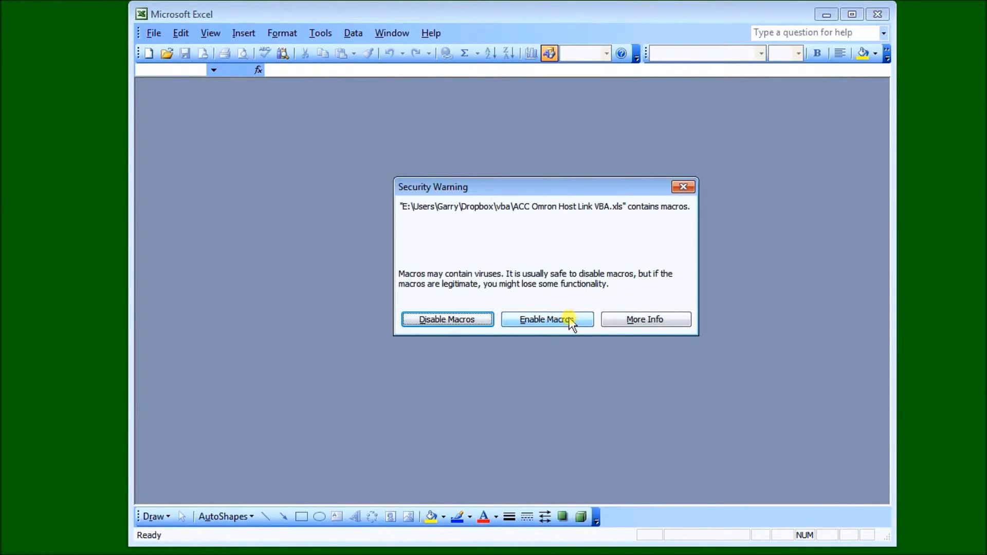
Enable the workbook's macros and set CommPort to 11 by entering 1 in A4.
left_click(547, 320)
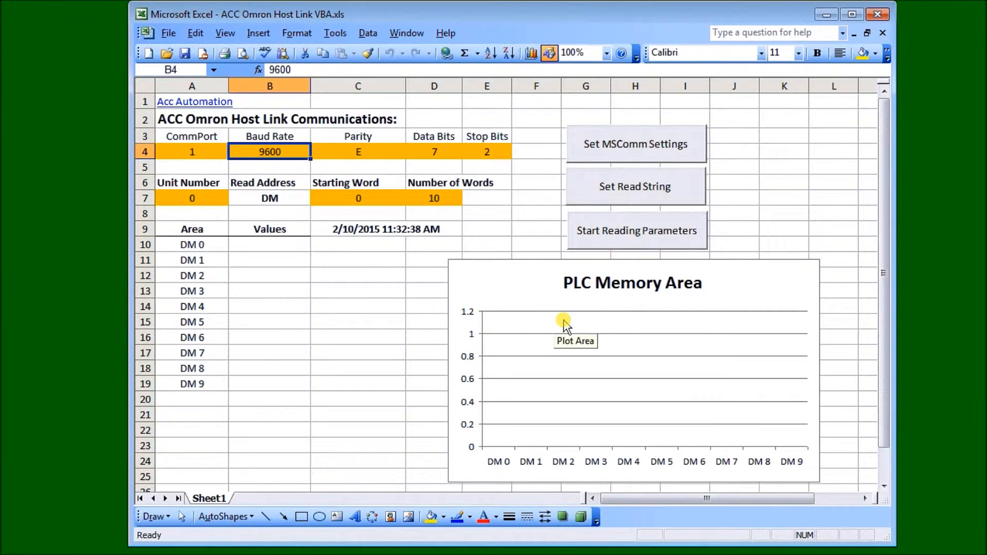
mouse_move(190, 174)
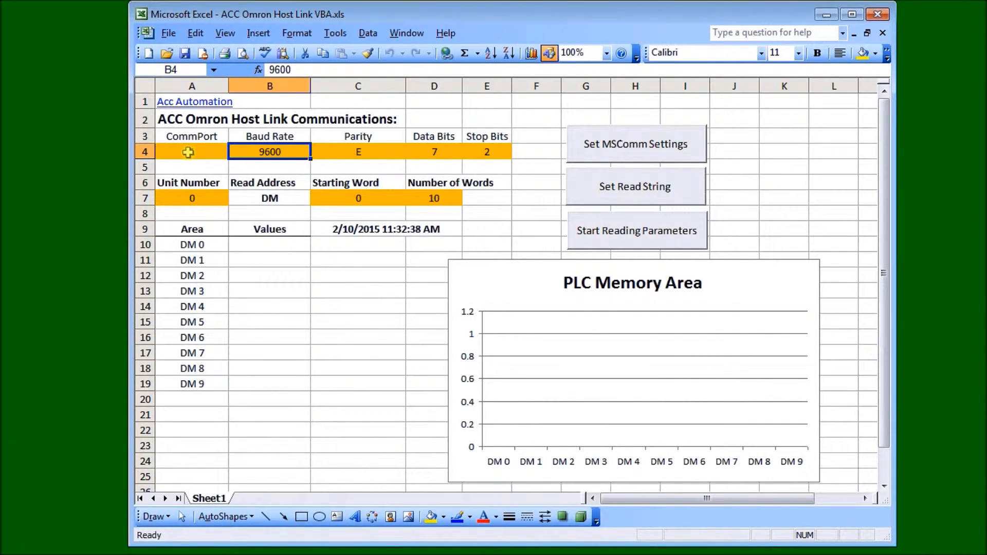
type("11")
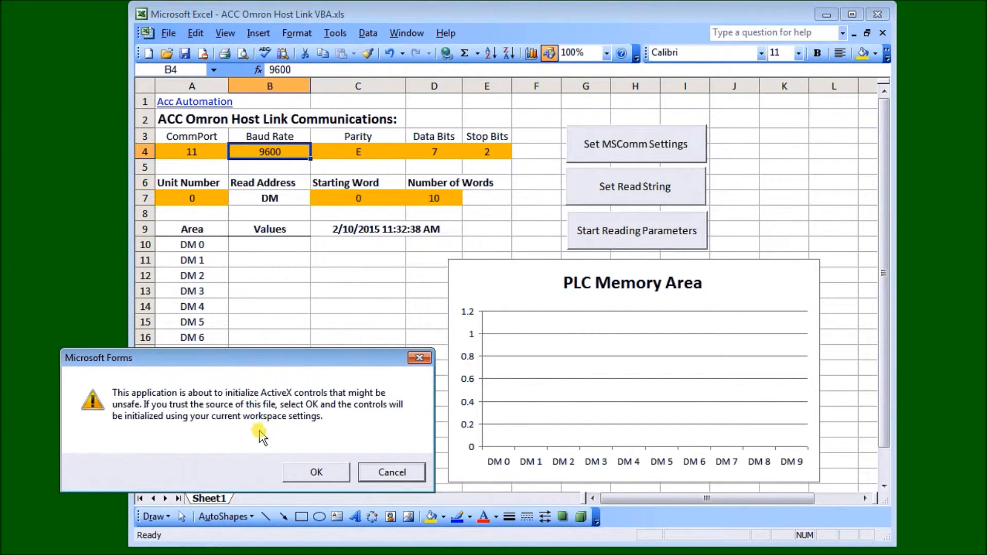
Allow the ActiveX controls and apply the 9600,E,7,2 MSComm serial settings.
left_click(317, 472)
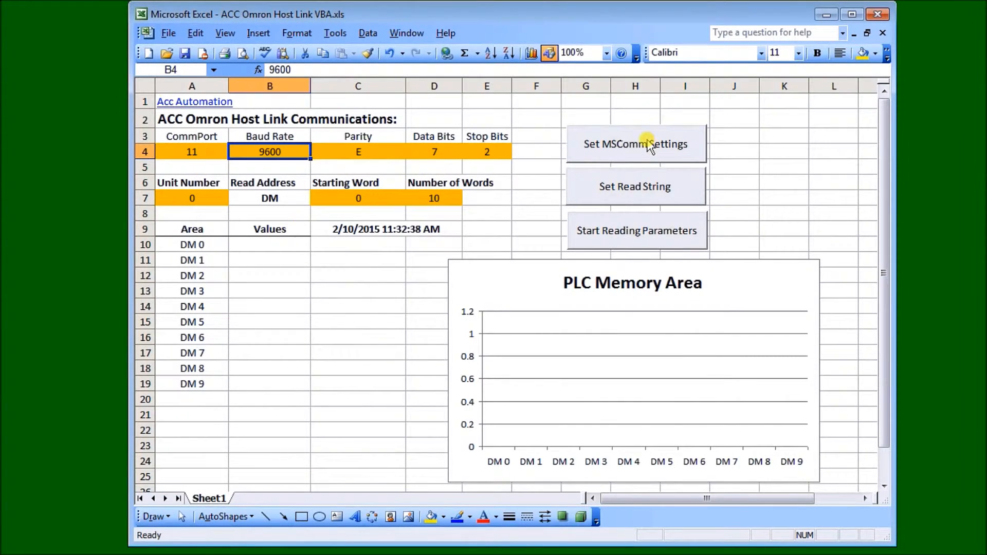
left_click(635, 144)
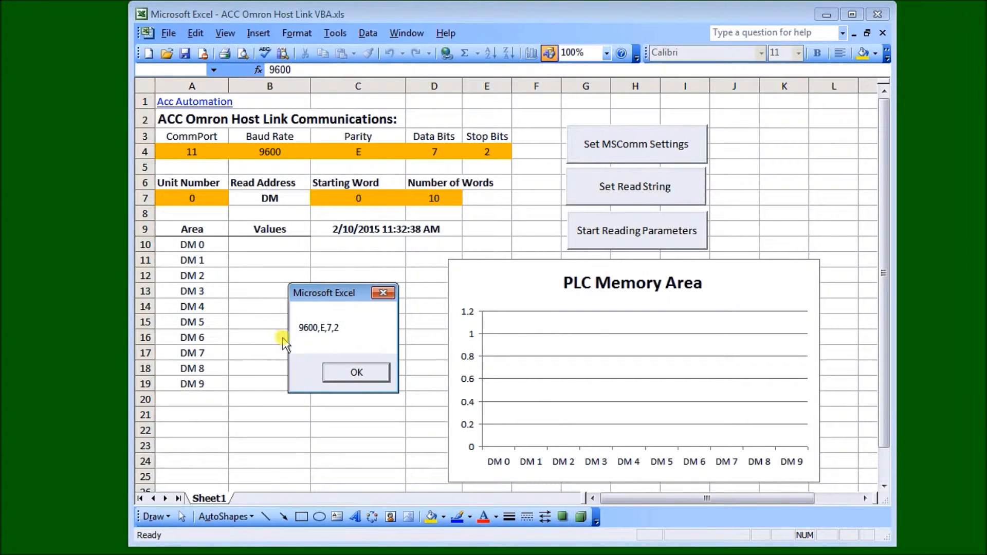
left_click(356, 373)
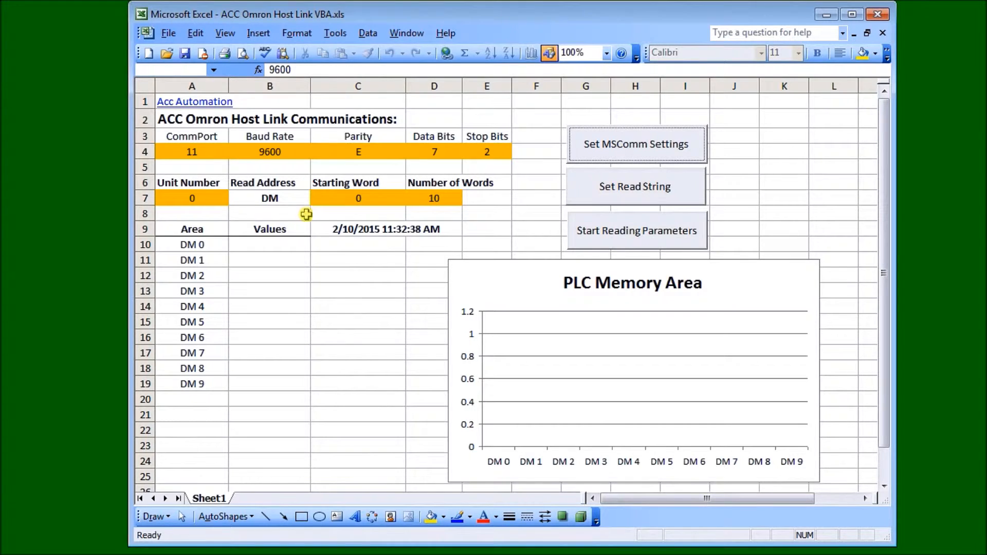
mouse_move(435, 206)
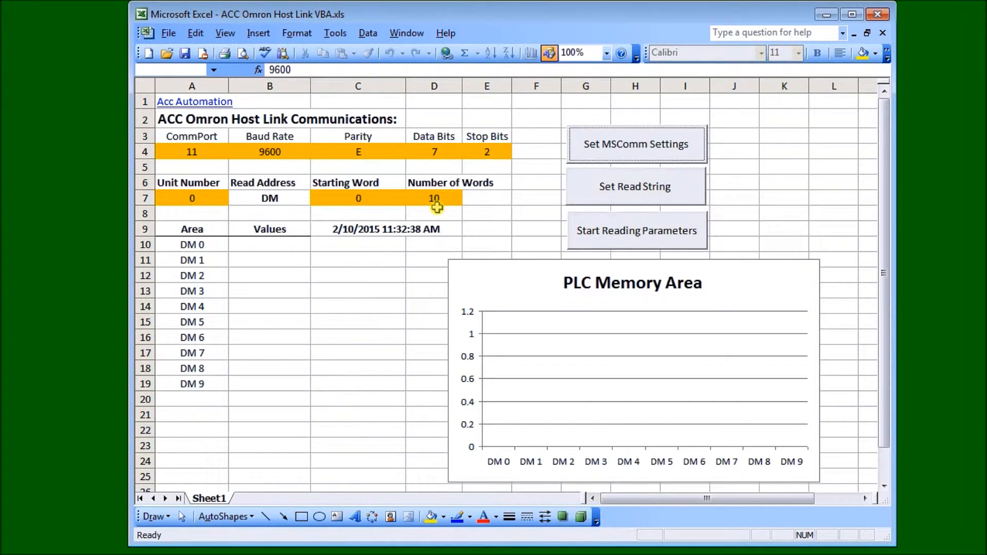
left_click(634, 186)
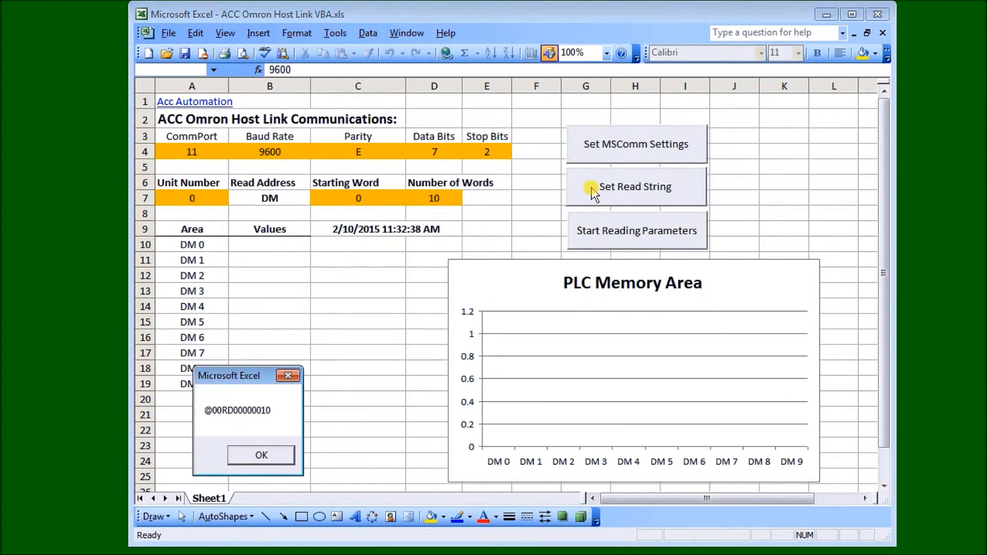
mouse_move(329, 308)
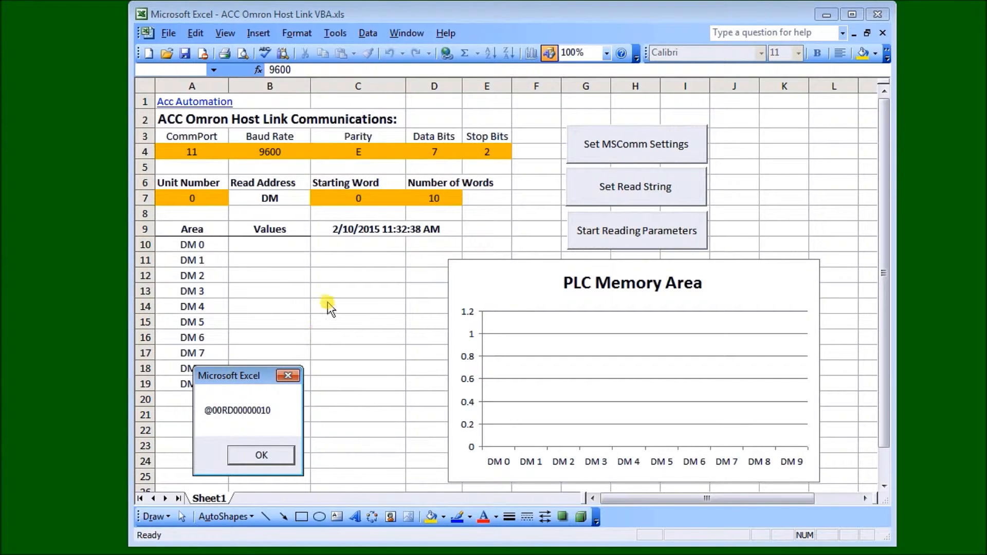
left_click_drag(228, 375, 320, 291)
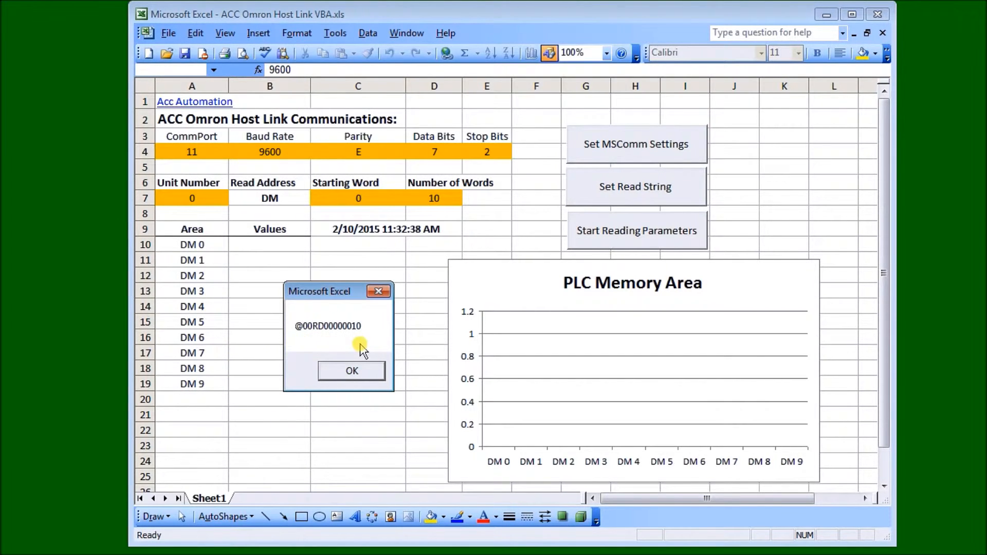
left_click(352, 371)
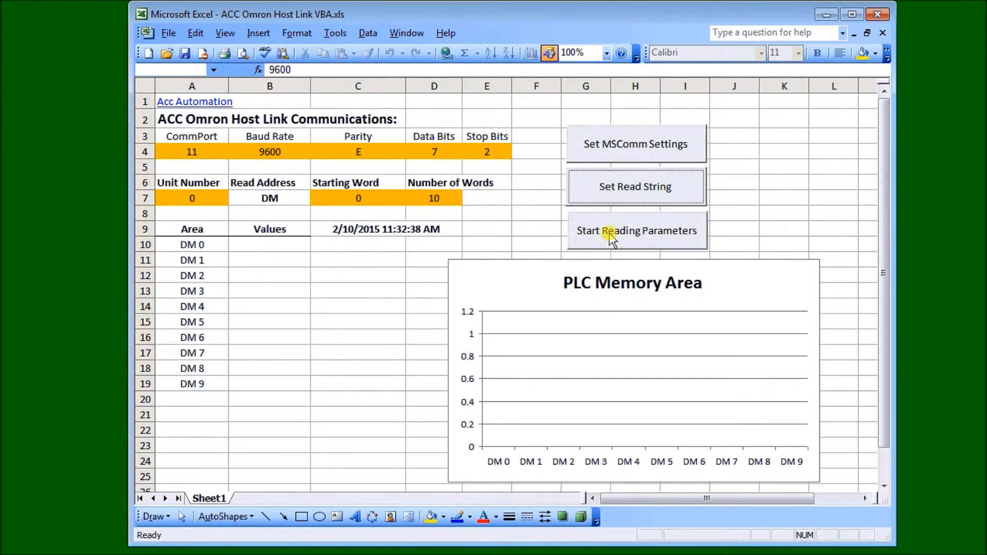
Poll DM0–DM9 from the PLC, then stop at the 12:46:30 PM reading.
left_click(637, 231)
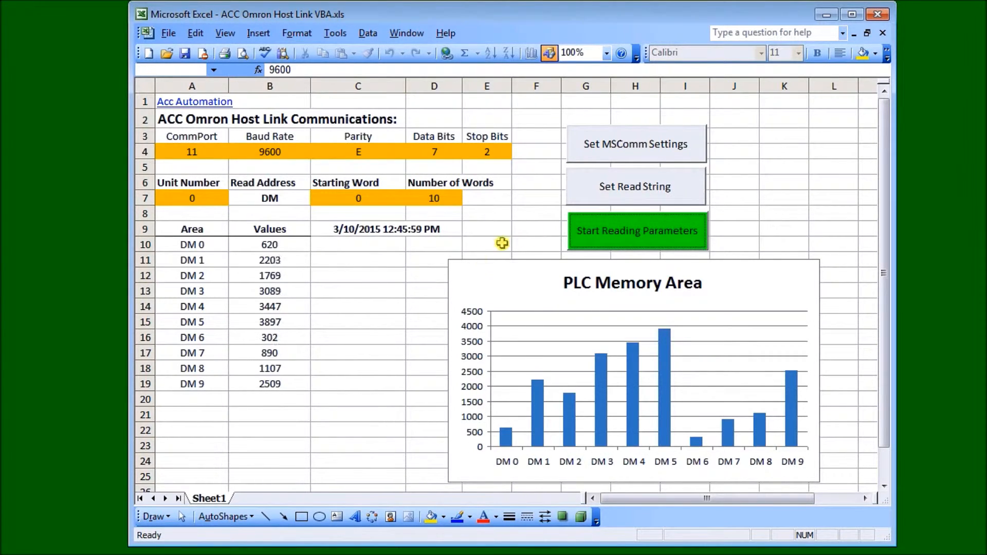
left_click(636, 230)
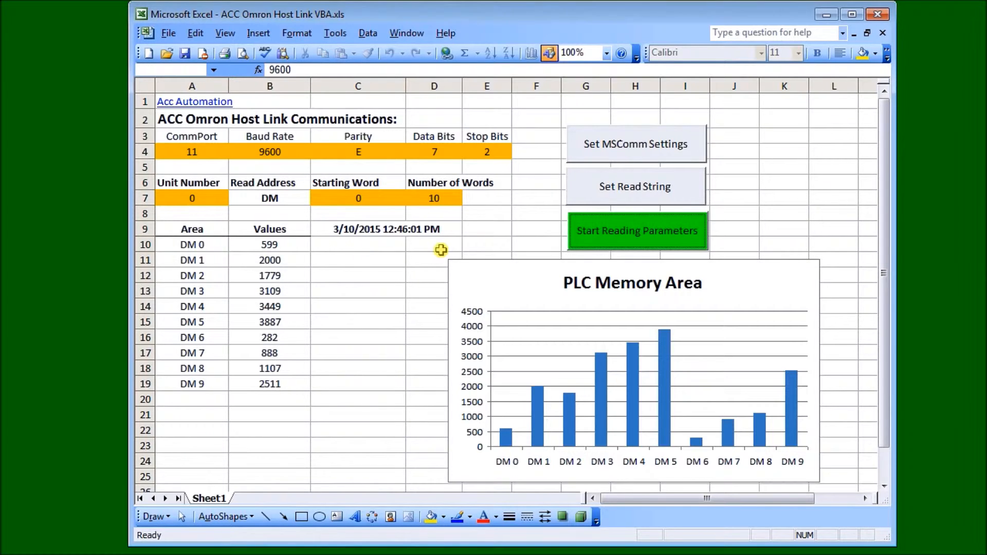
left_click(636, 231)
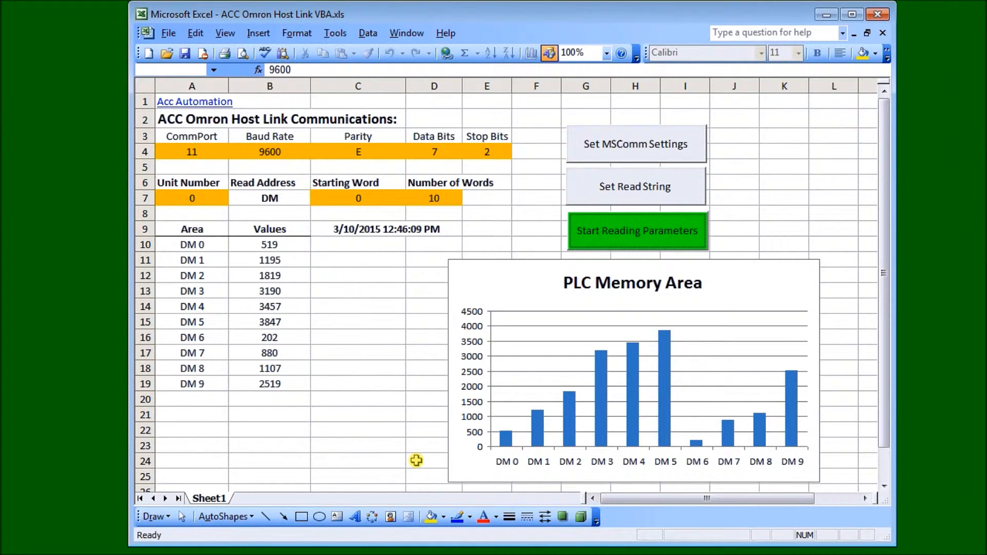
left_click(636, 230)
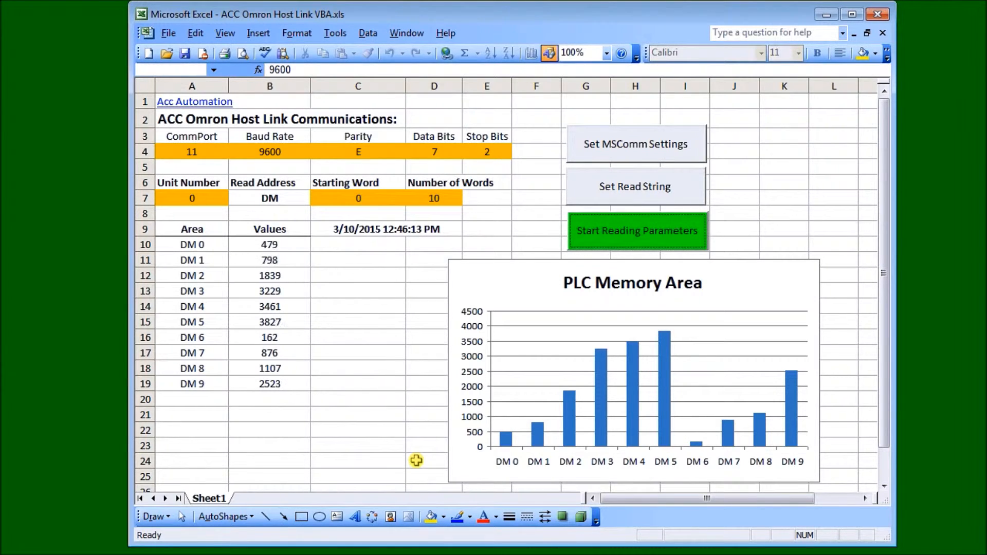
left_click(637, 231)
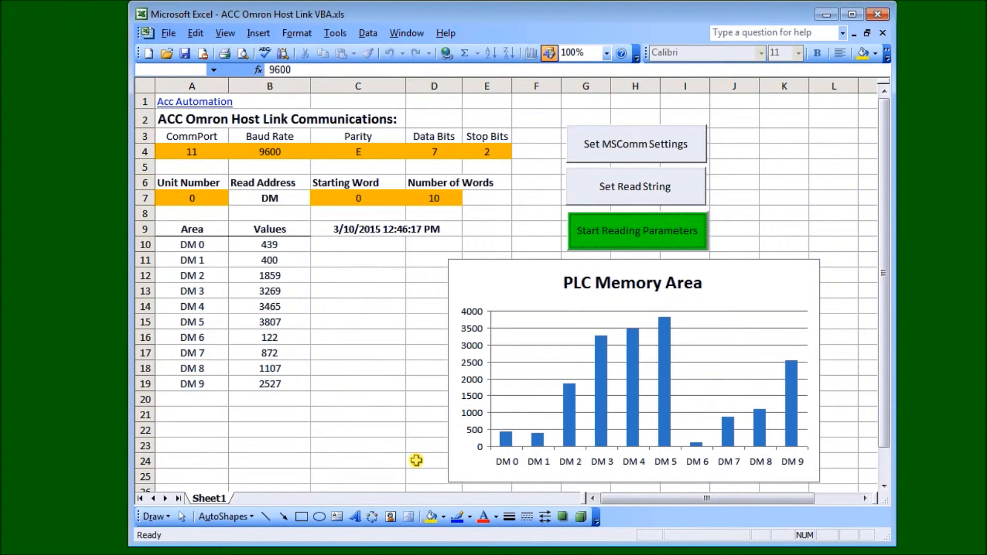
left_click(636, 231)
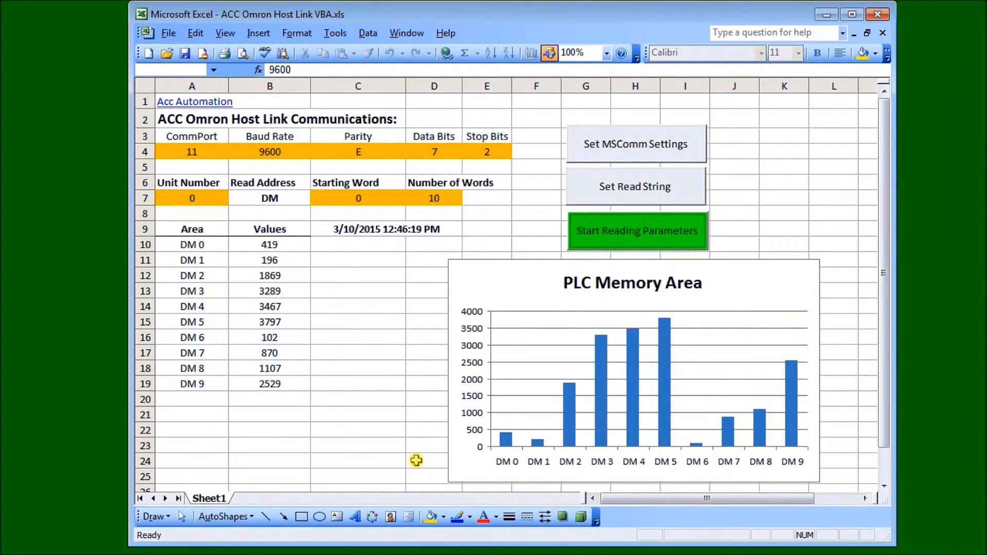
left_click(636, 230)
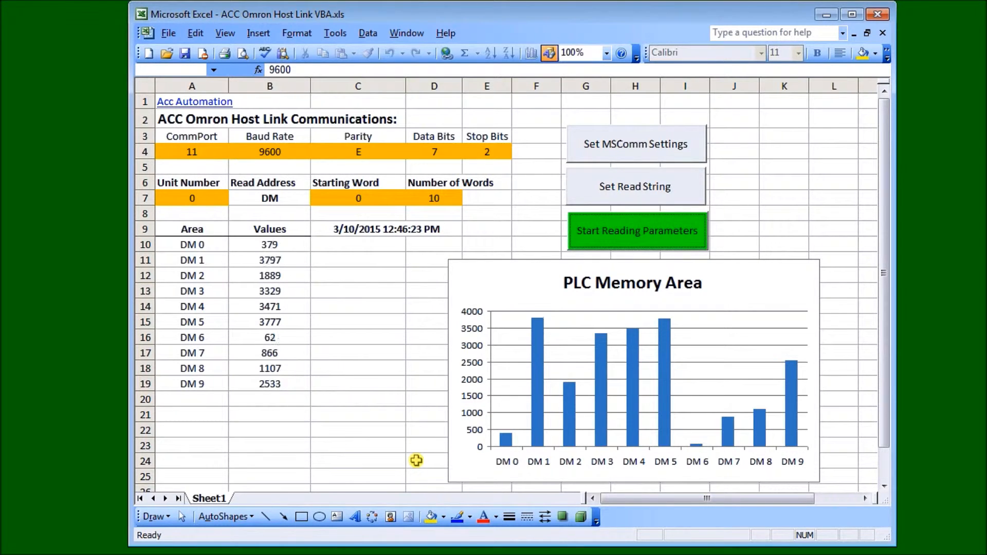
left_click(636, 231)
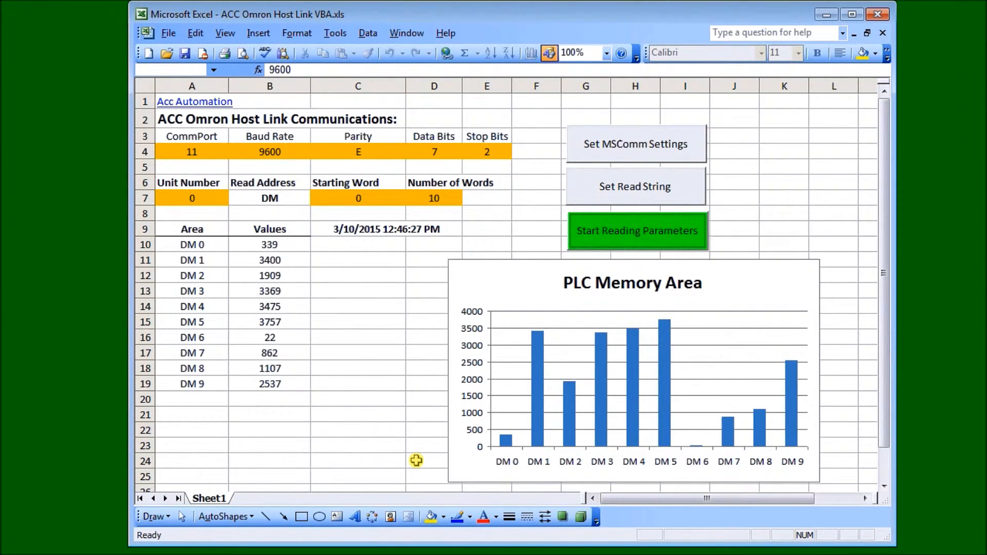
left_click(636, 230)
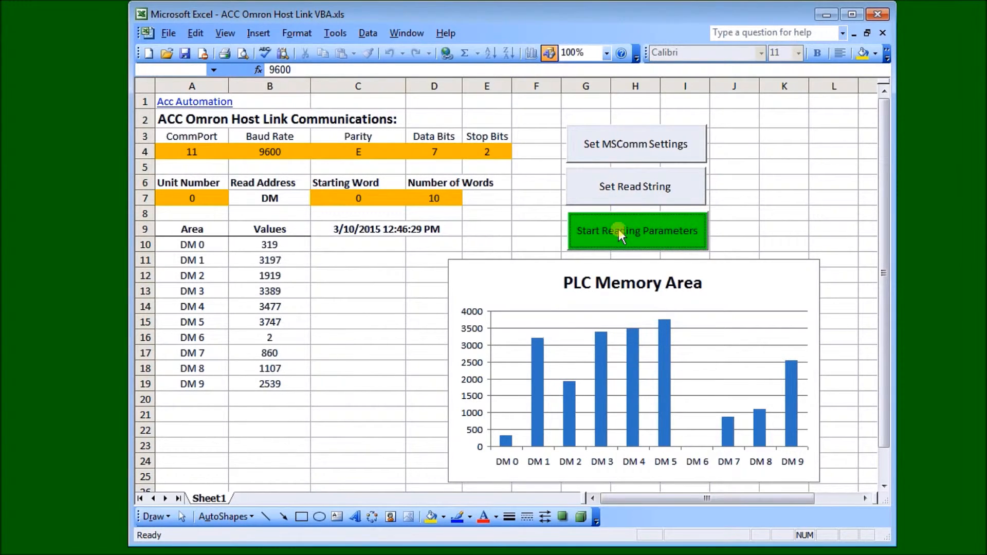
left_click(637, 230)
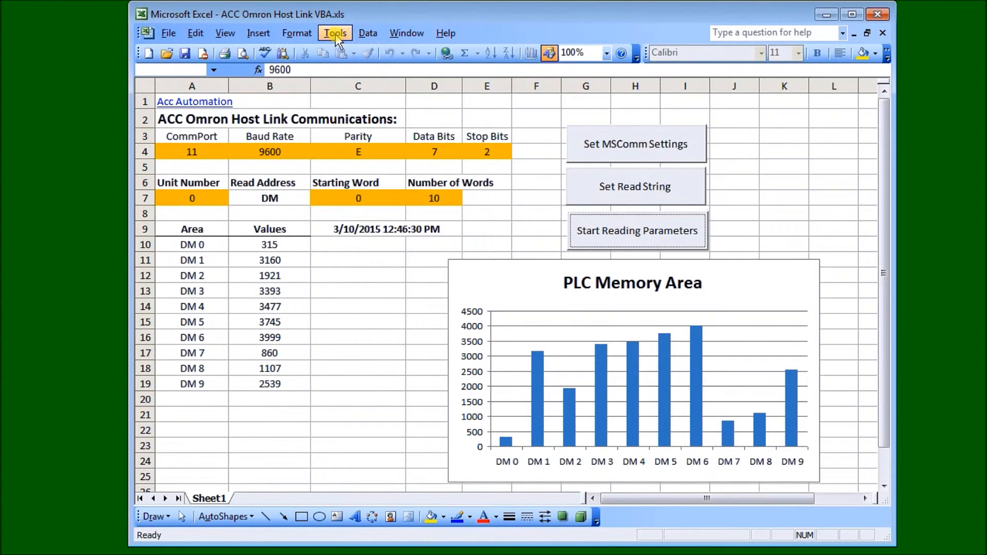
left_click(335, 33)
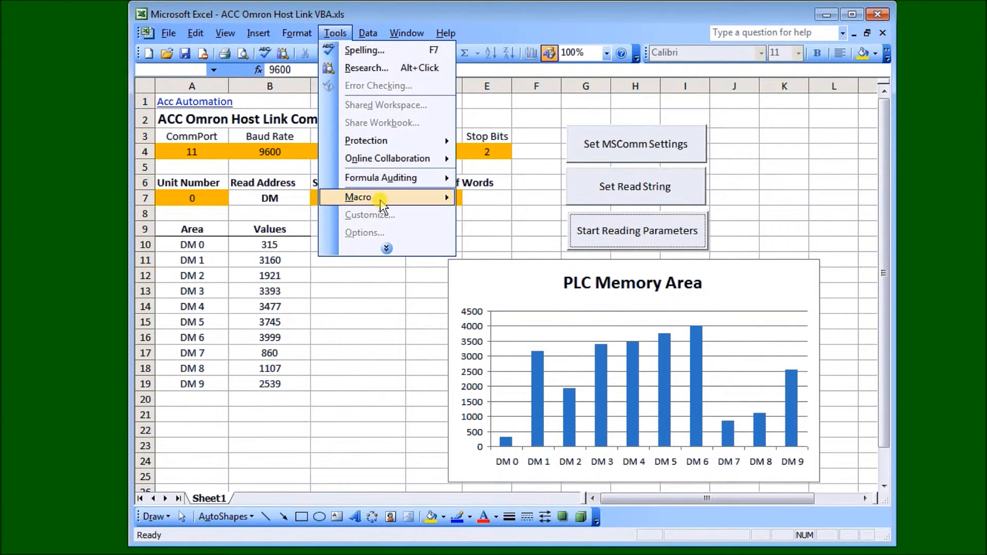
mouse_move(358, 197)
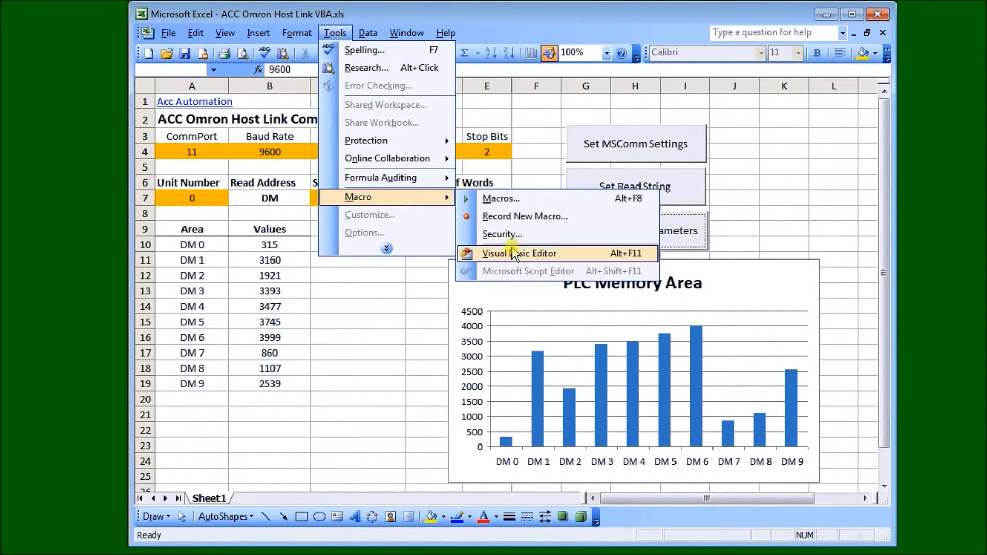
left_click(518, 253)
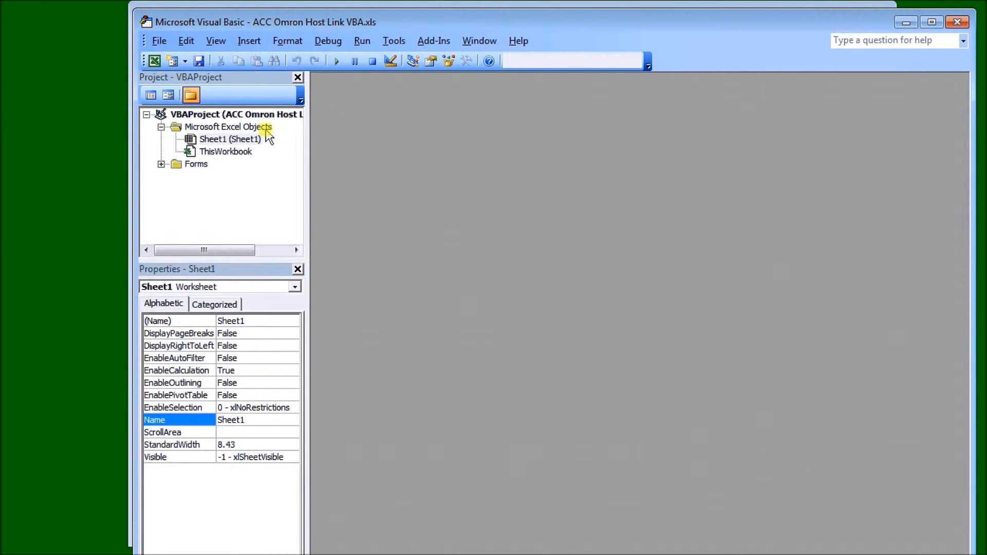
double_click(230, 139)
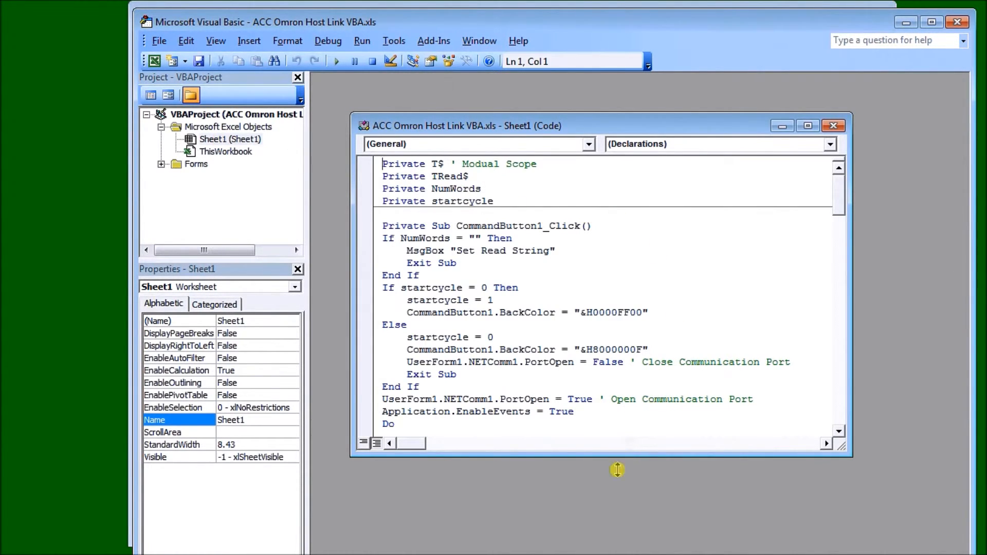
scroll("down", 3)
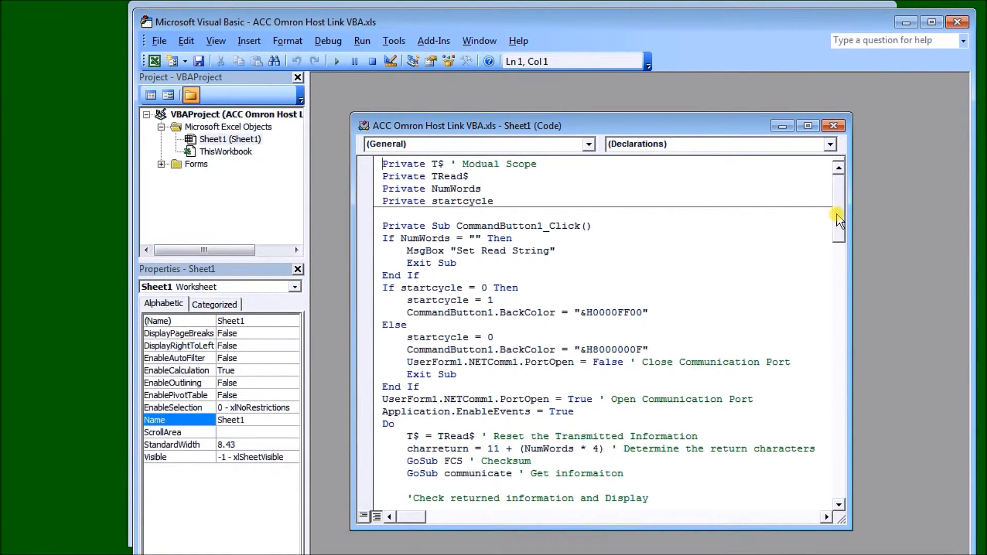
scroll("down", 3)
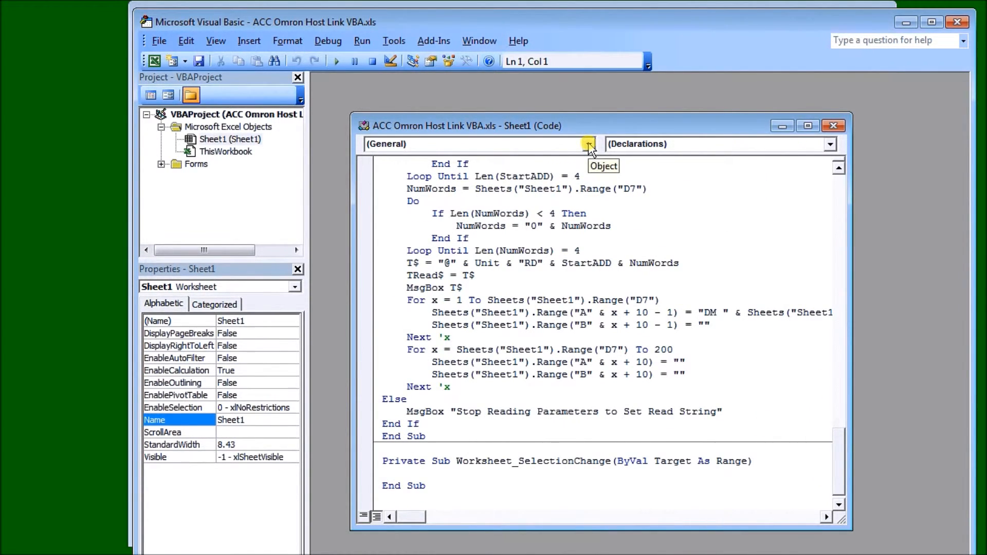
mouse_move(614, 75)
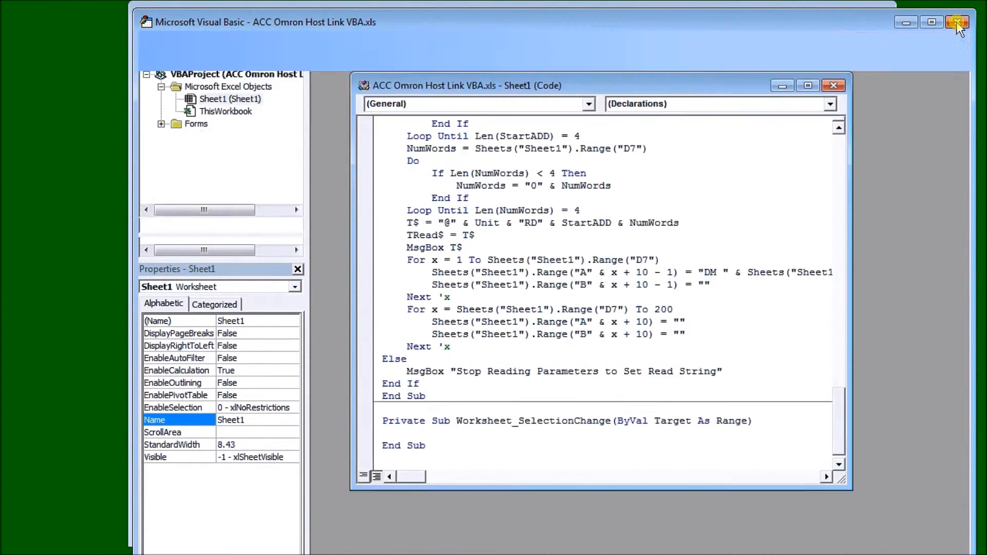
left_click(958, 22)
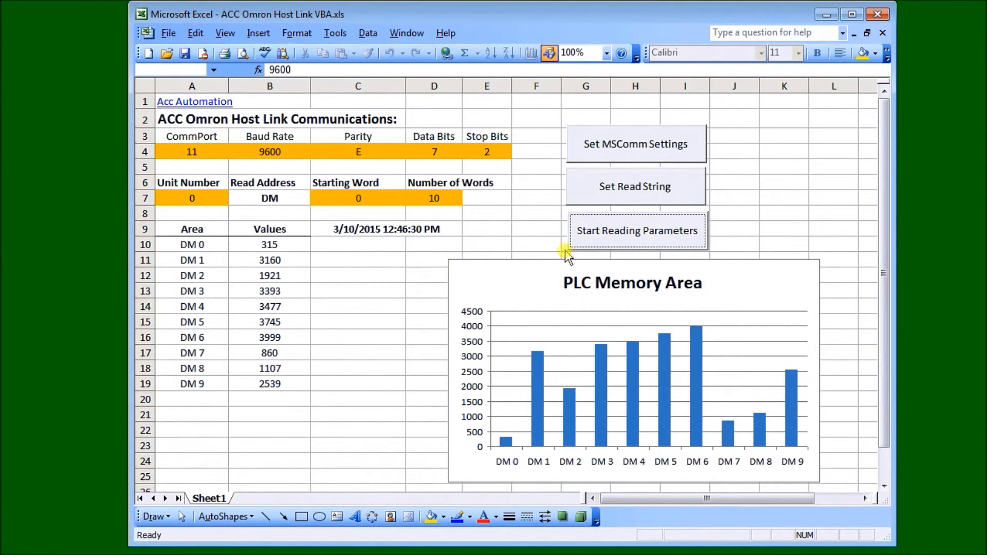
Restart PLC polling so DM0–DM9 values and the chart refresh through 12:47:43 PM.
left_click(637, 230)
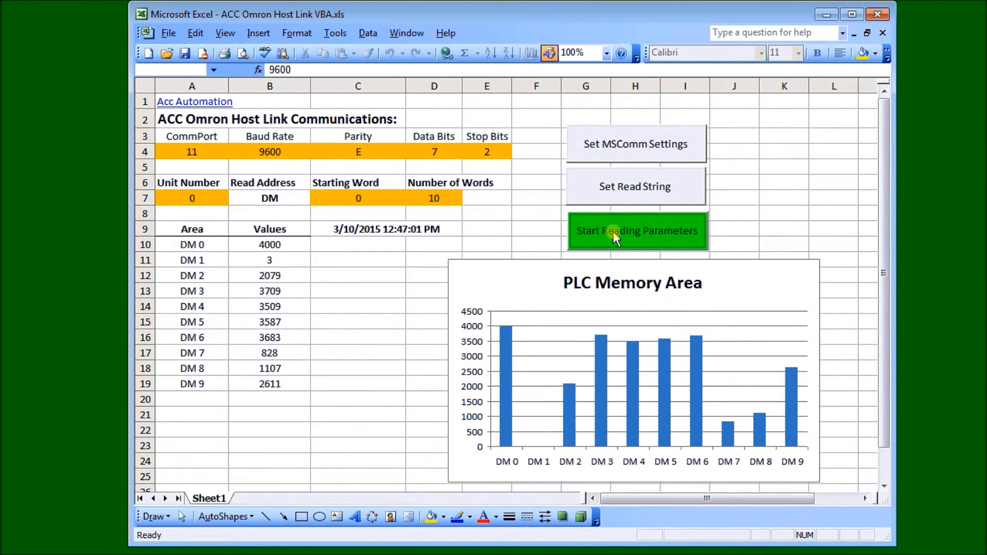
left_click(636, 231)
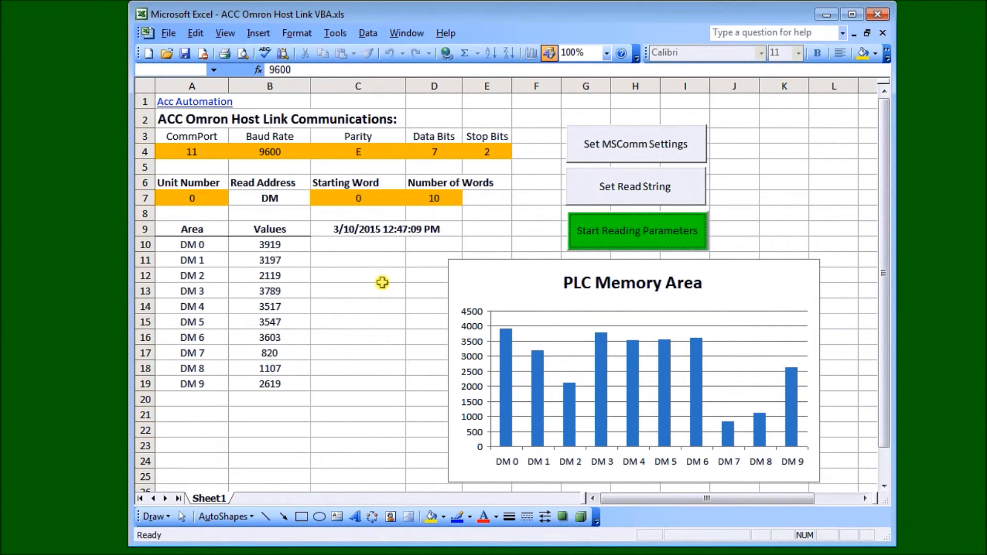
left_click(636, 230)
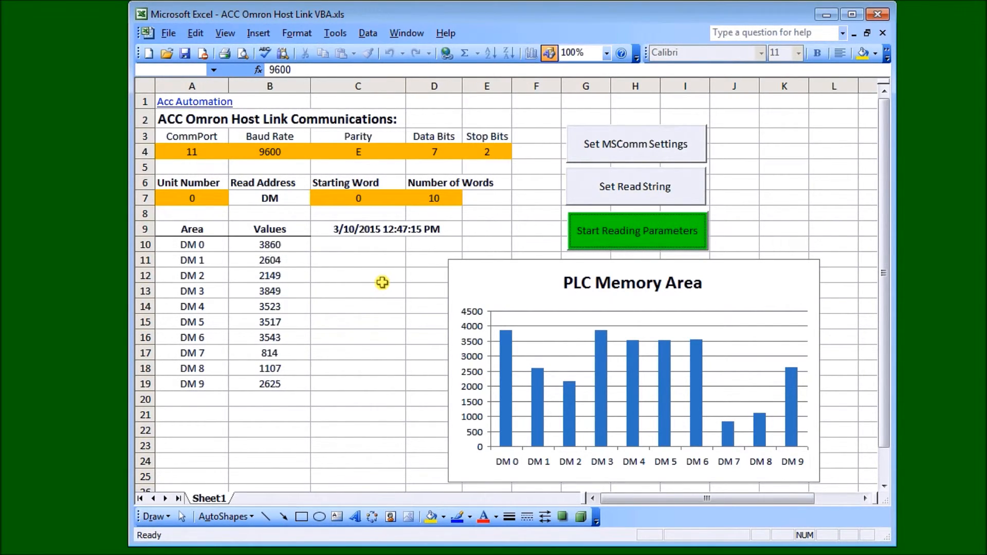
left_click(636, 231)
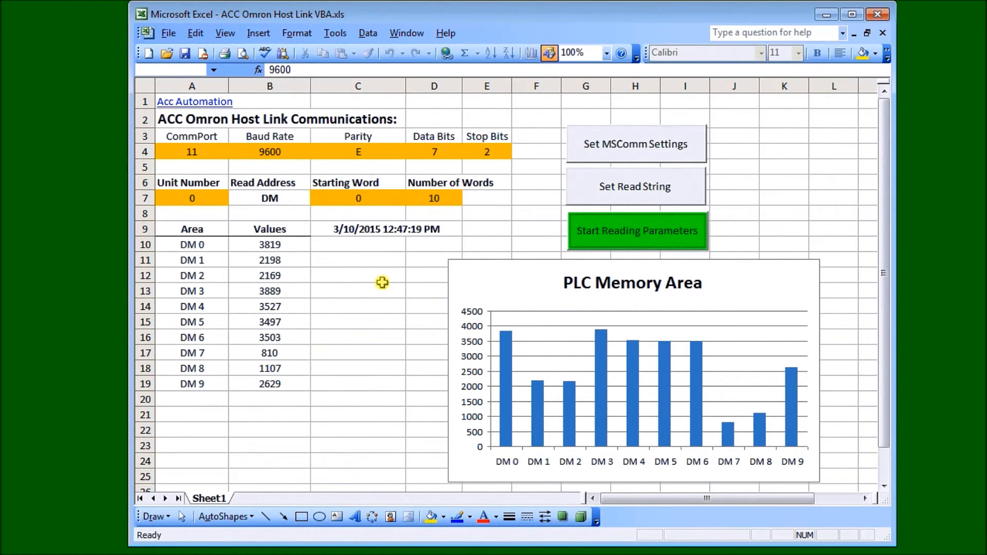
left_click(636, 231)
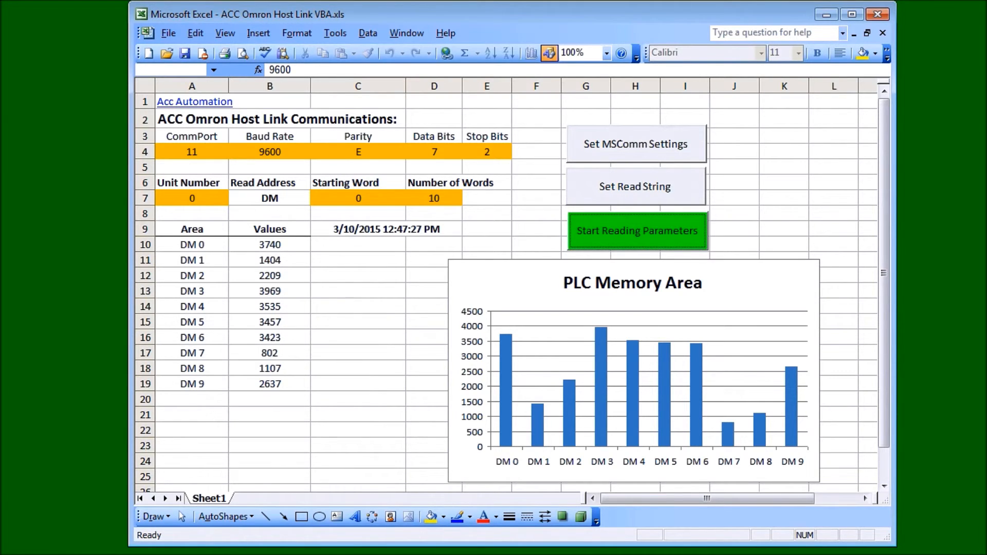
left_click(636, 231)
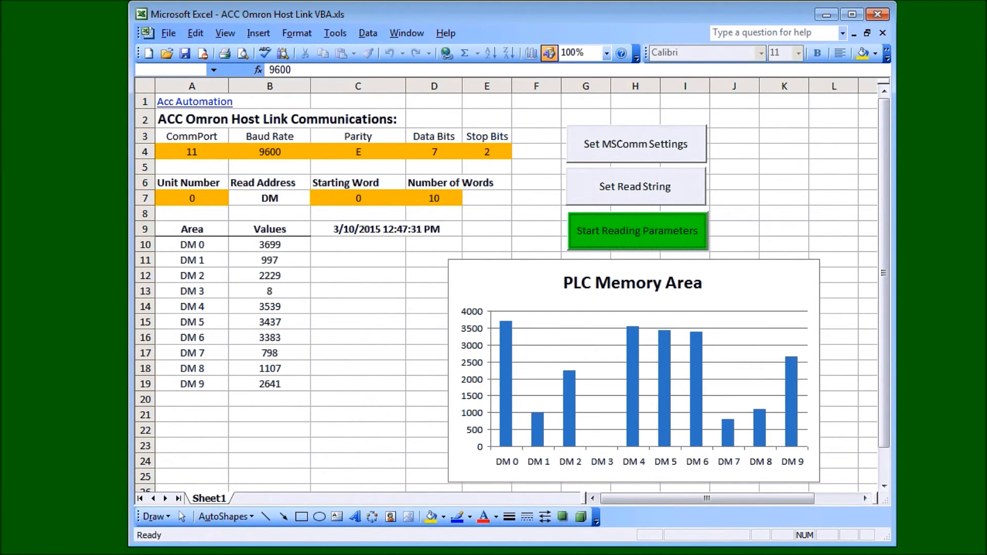
left_click(636, 230)
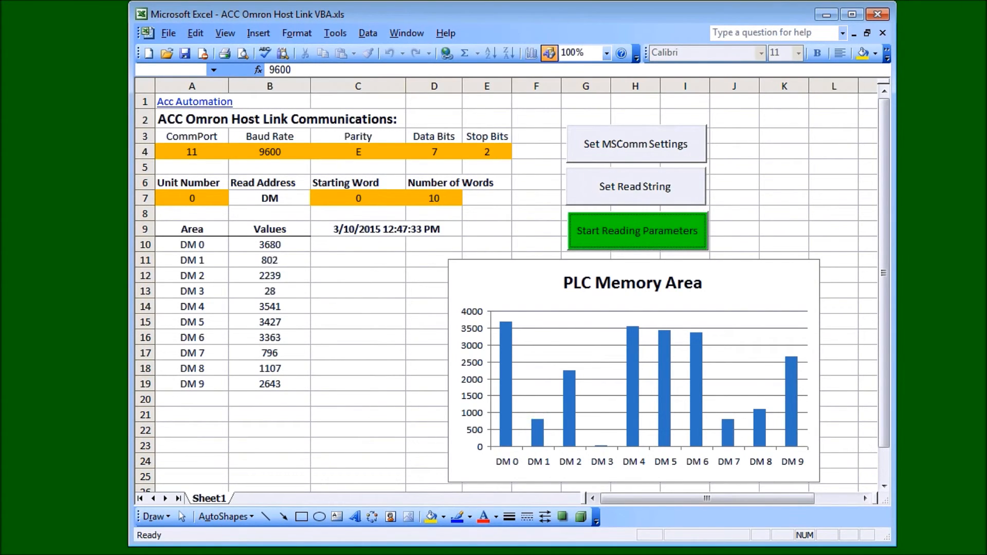
left_click(636, 231)
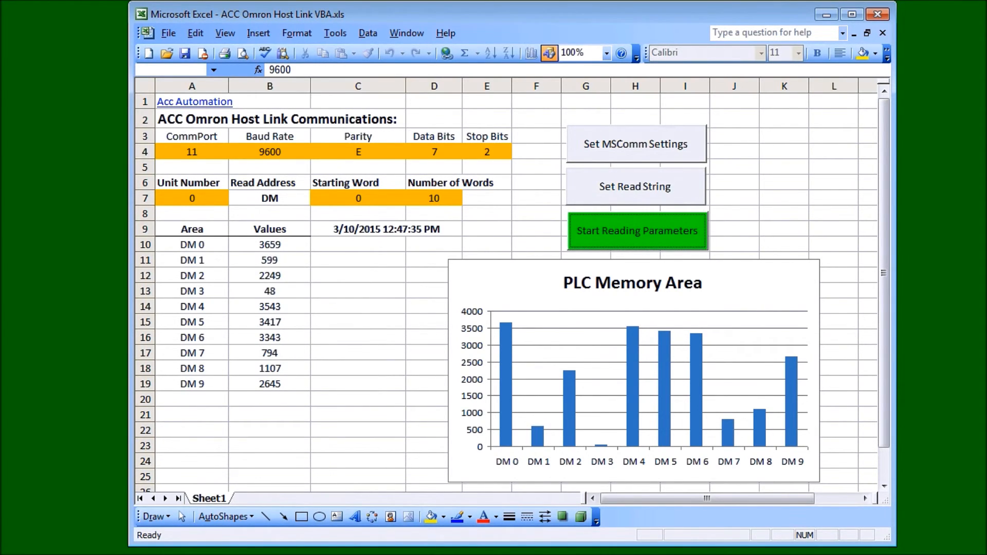
left_click(635, 231)
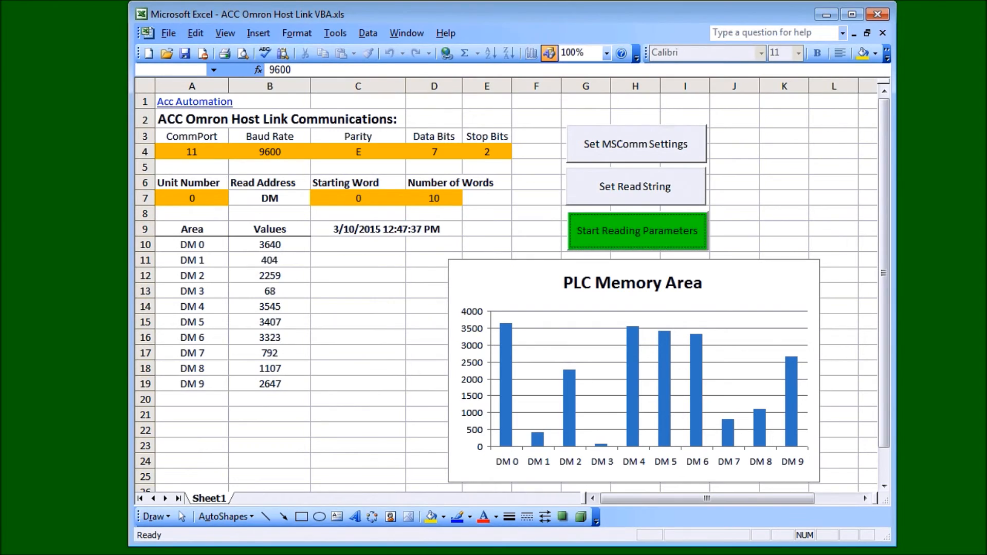
left_click(634, 230)
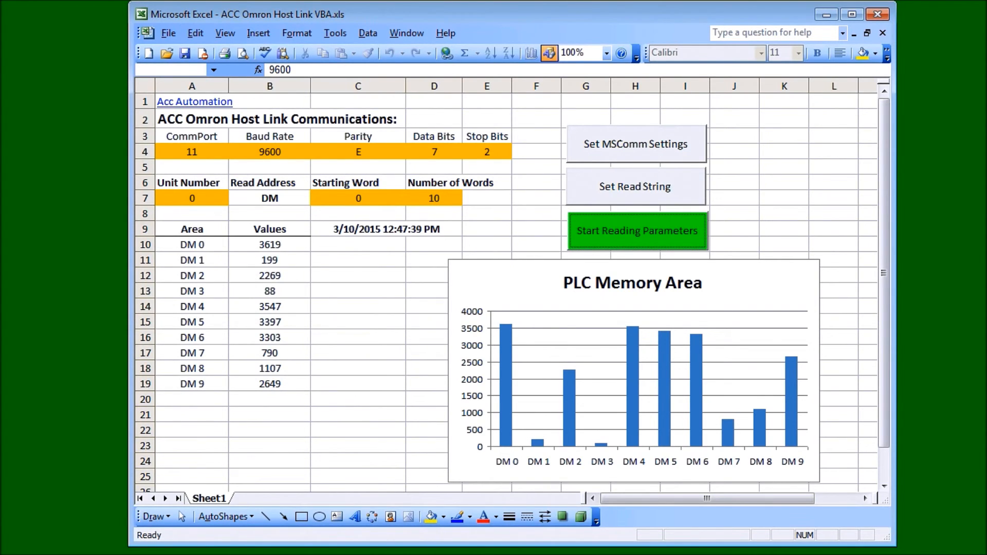
left_click(636, 230)
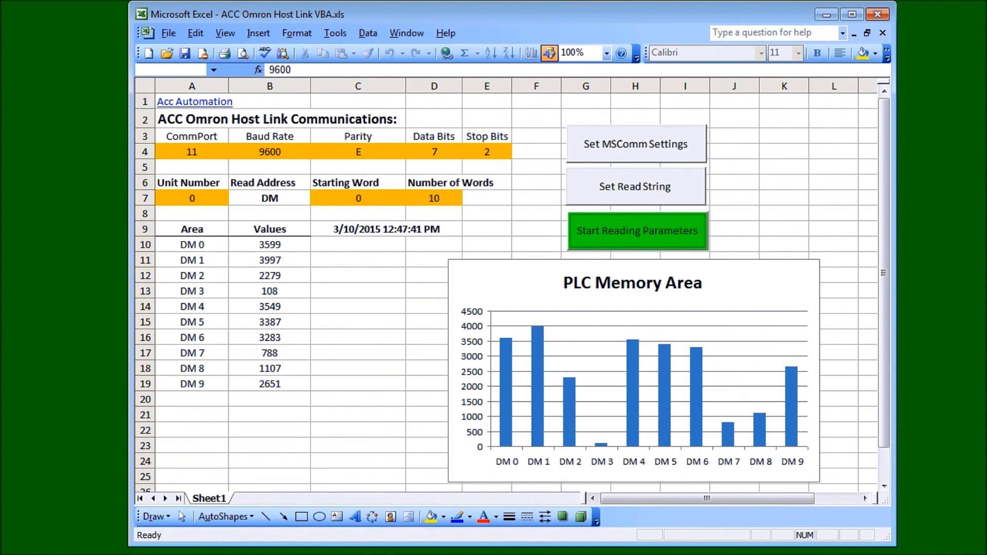
left_click(635, 230)
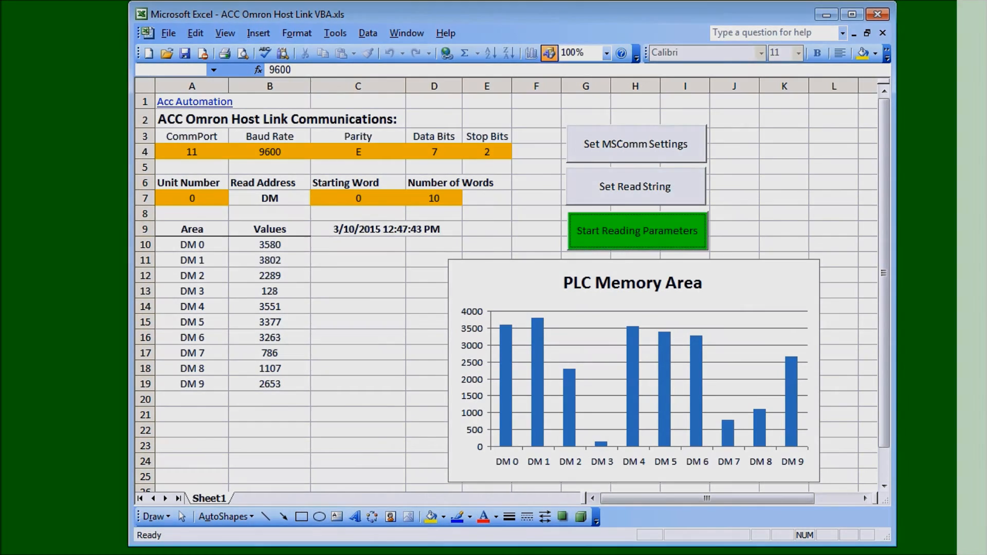